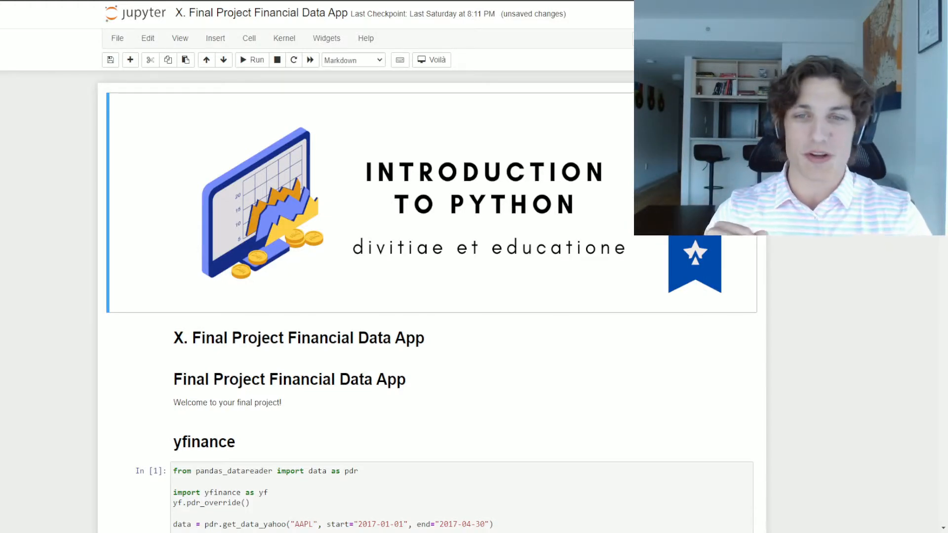
{"action": "scroll", "scroll_direction": "down", "scroll_amount": 3}
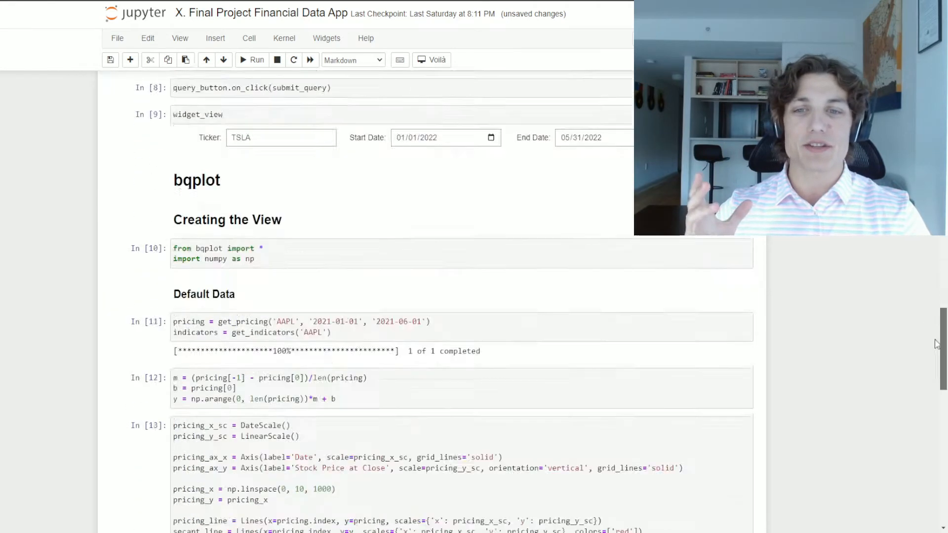
{"action": "scroll", "scroll_direction": "down", "scroll_amount": 3}
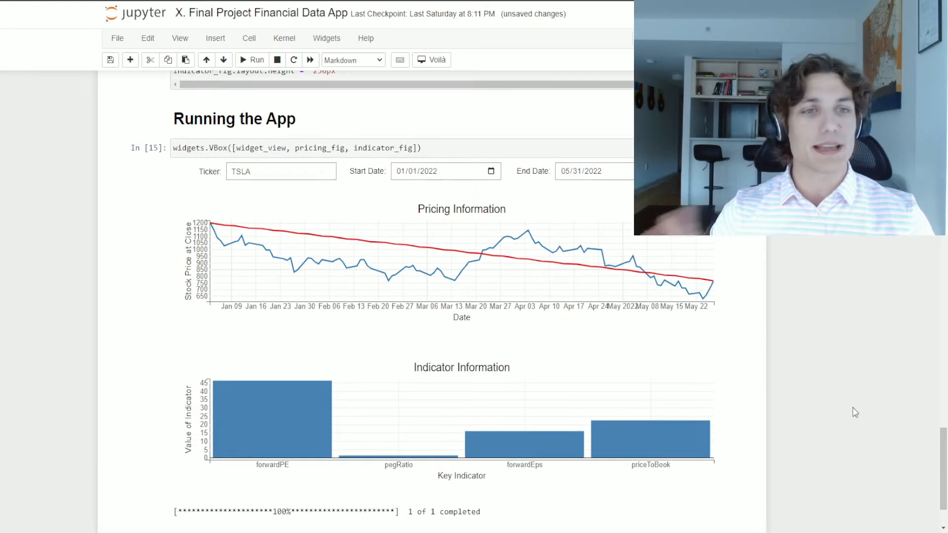